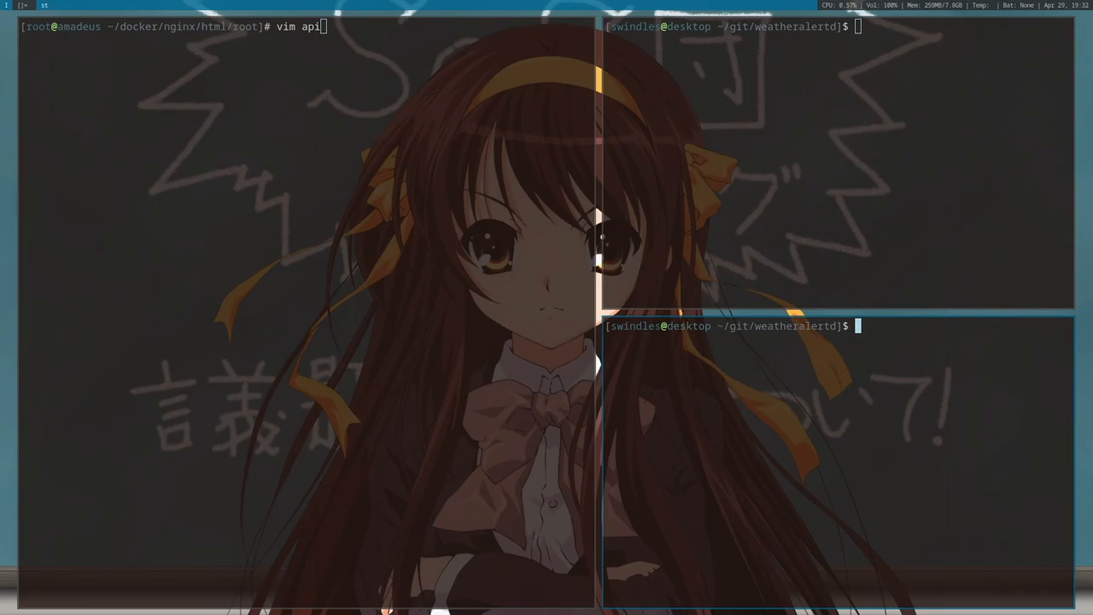
mouse_move(890, 458)
type("v")
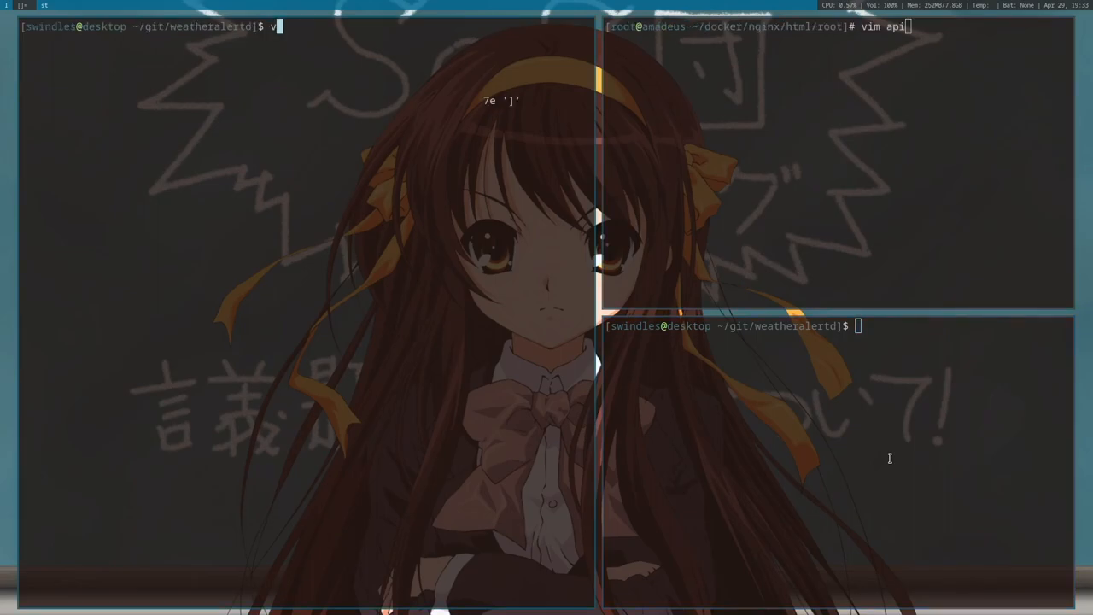
Load the weatheralertd script into Vim for editing
key("Enter")
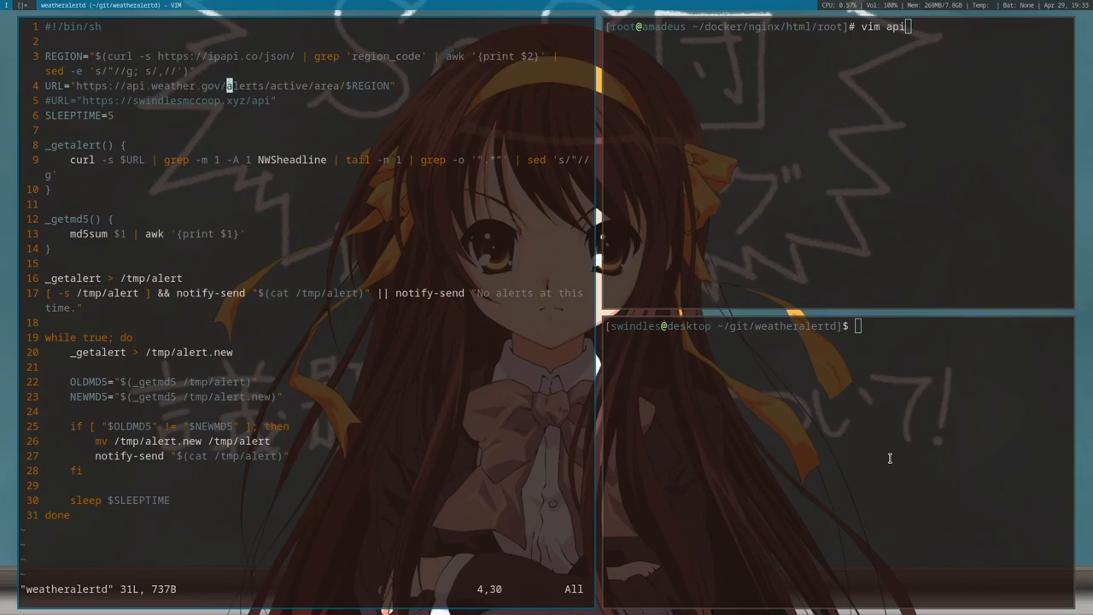
mouse_move(885, 447)
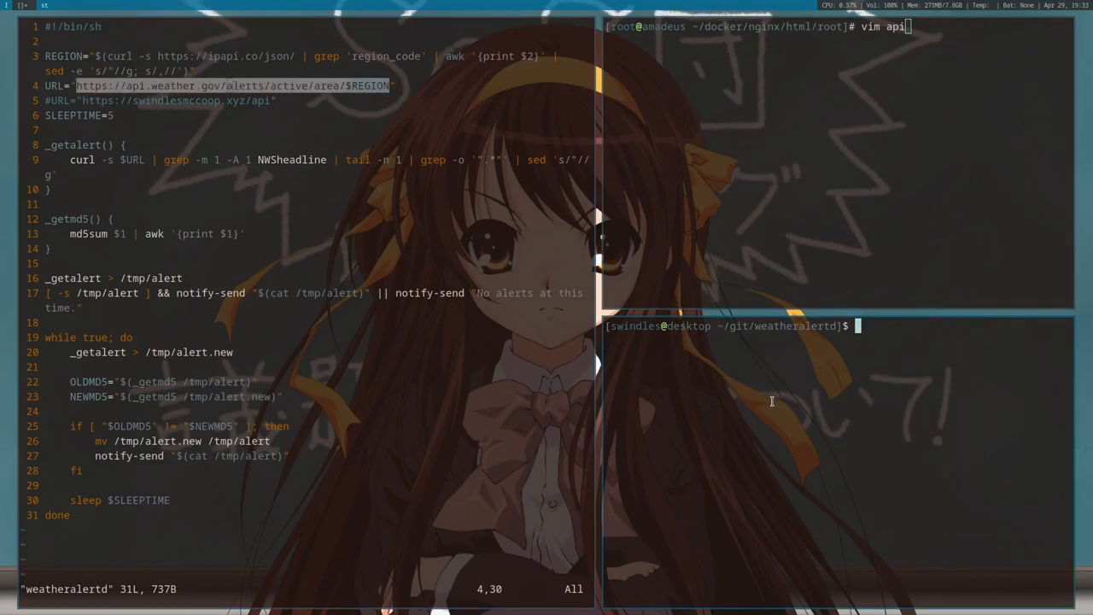
Curl the weather.gov active alerts for FL and grep the first NWSheadline line
type("https://api.weather.gov/alerts/active/area/$")
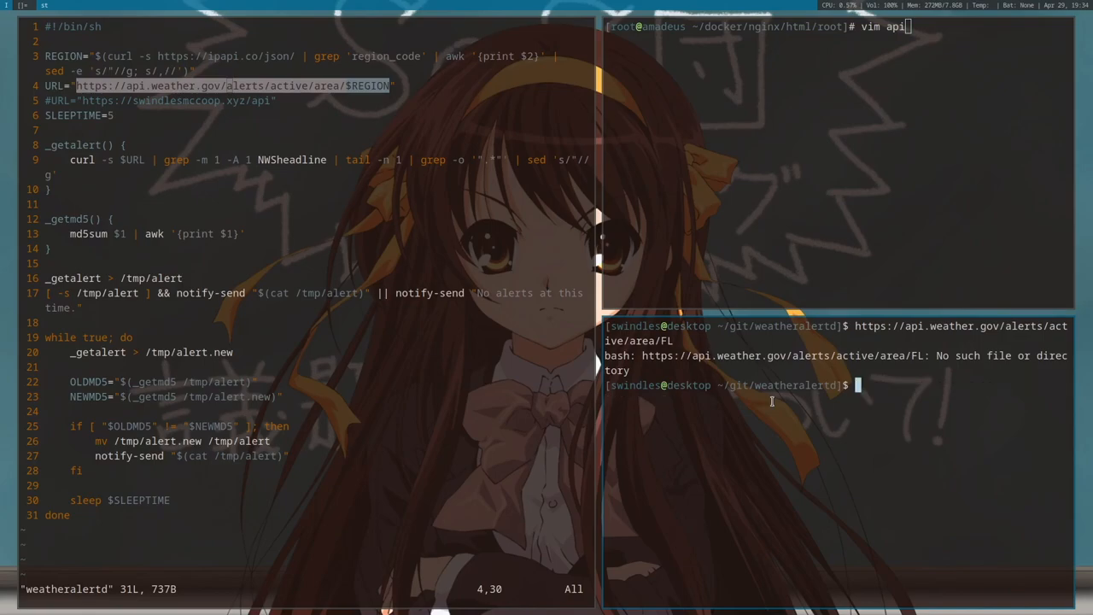
type("curl -s !!")
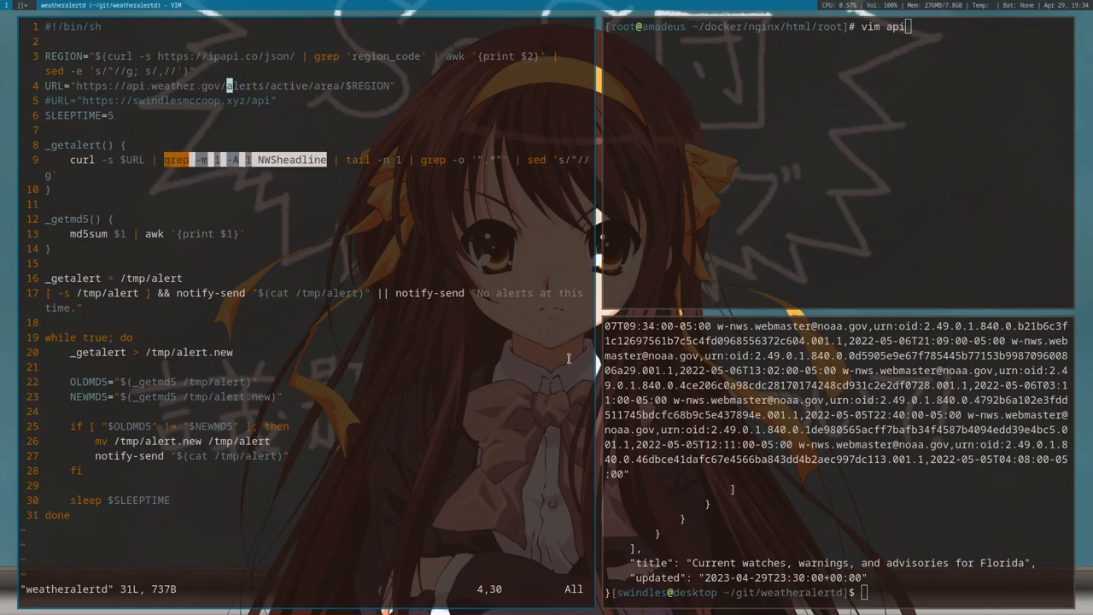
type("curl -s https://api.weather.gov/alerts/active/area/FL")
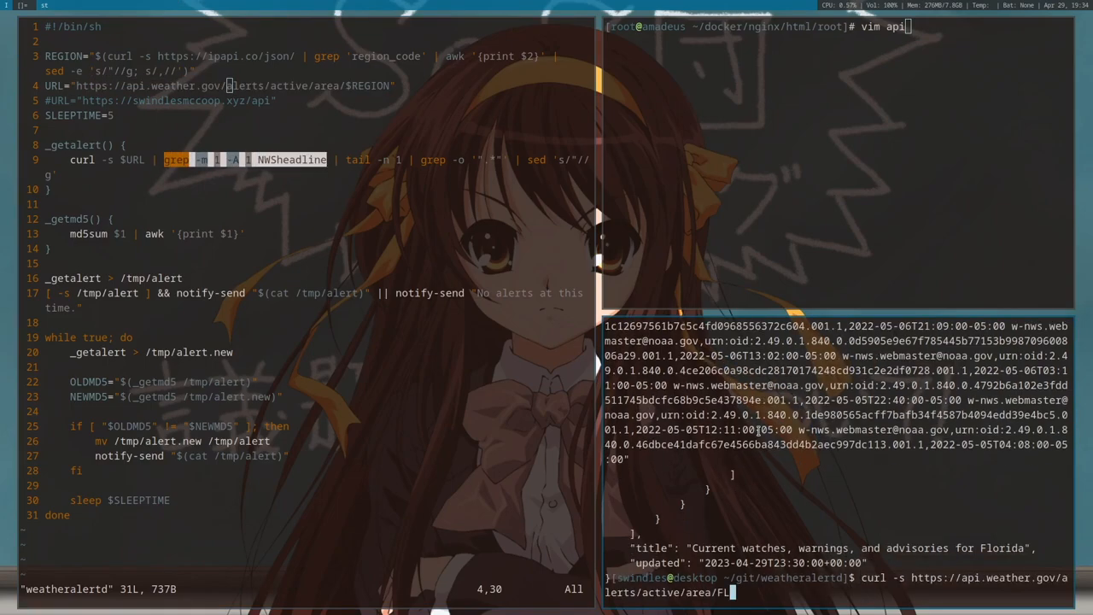
type("|")
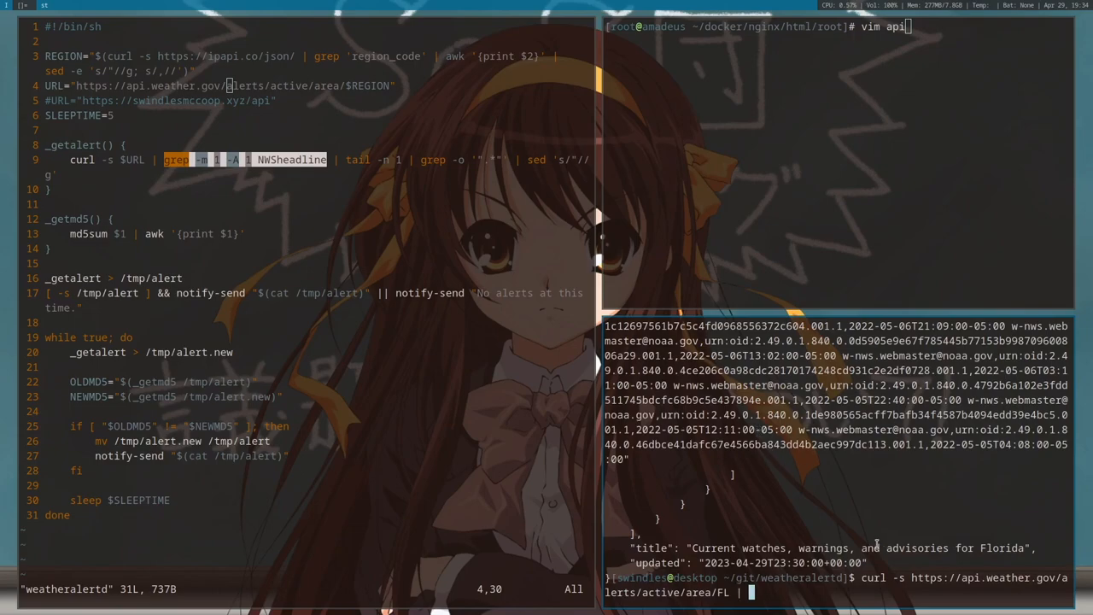
type("grep -m 1 -A 1 NWSheadline")
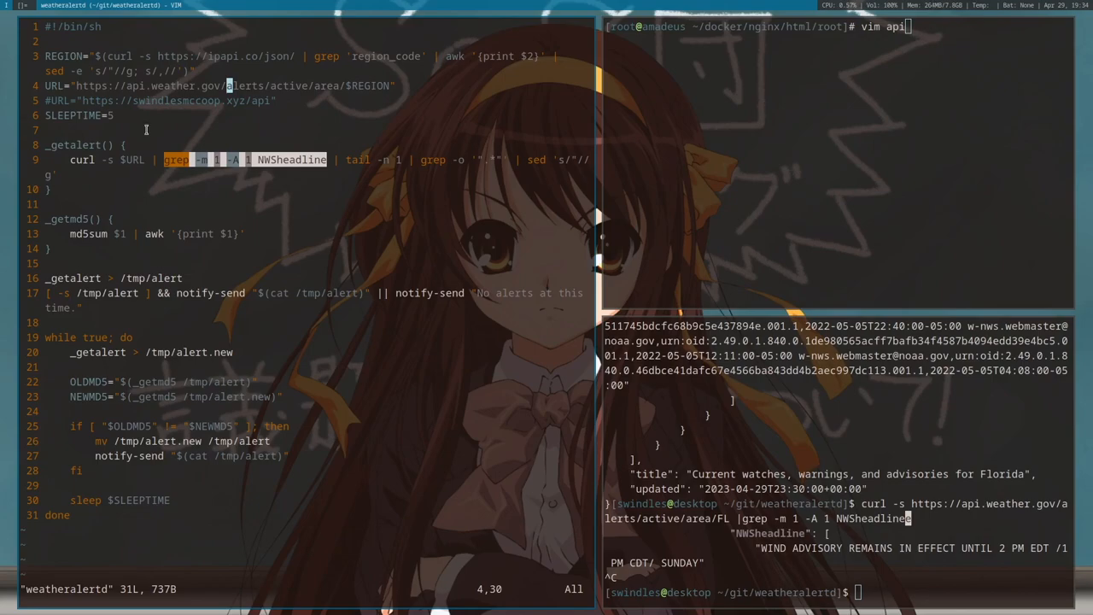
mouse_move(219, 215)
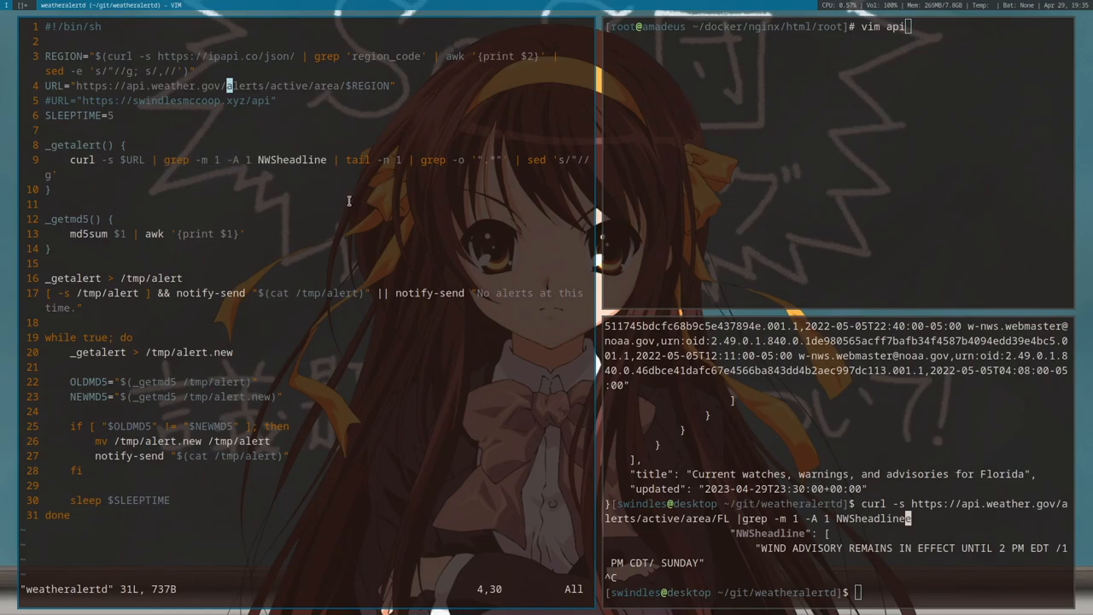
mouse_move(330, 208)
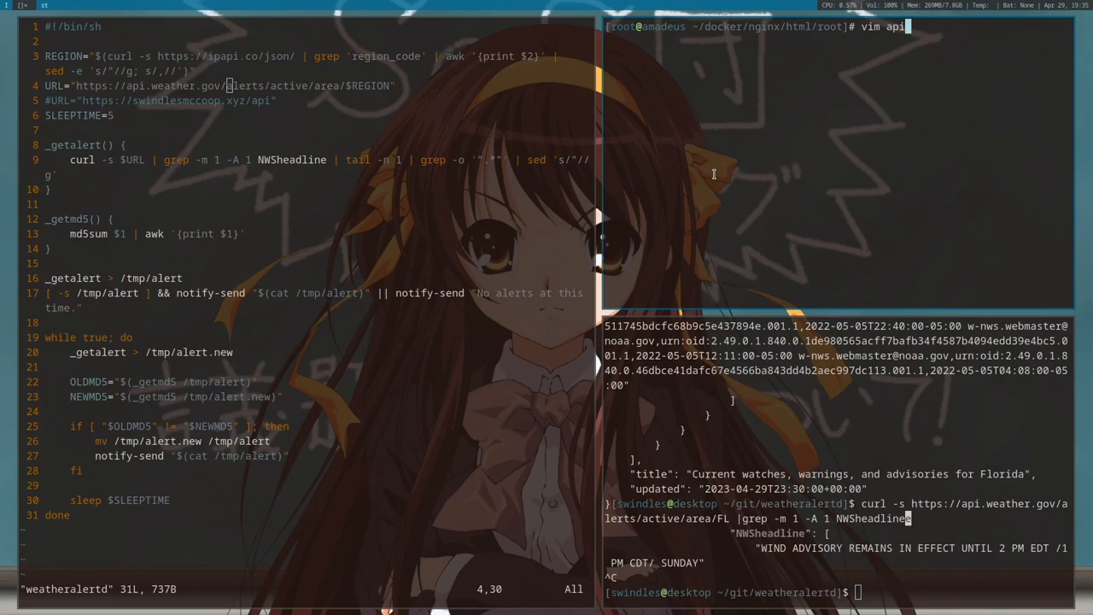
mouse_move(947, 137)
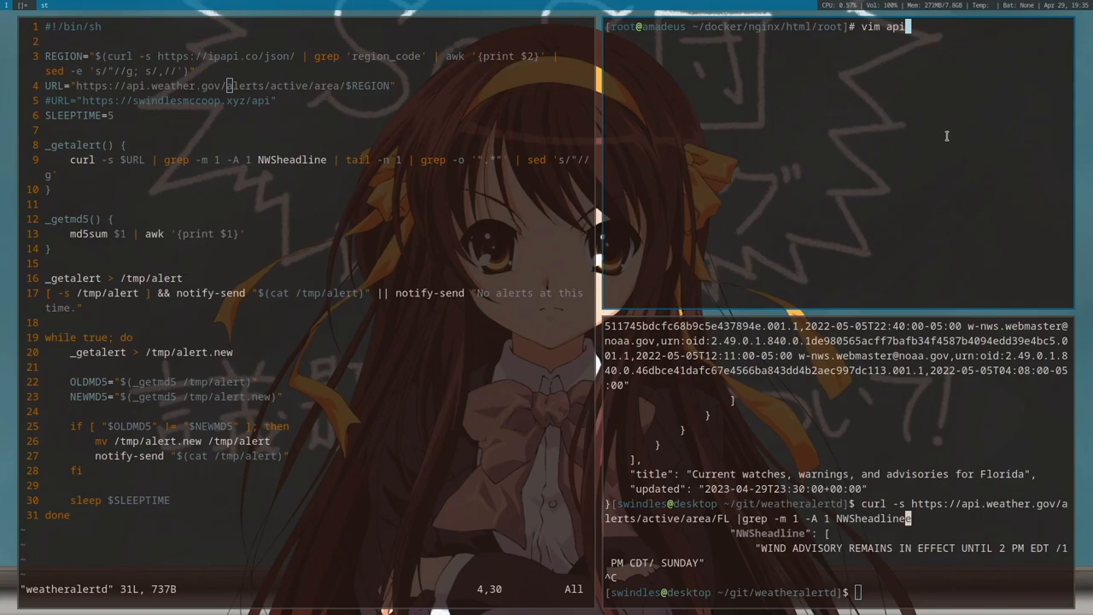
Load the mock api response file in Vim, dismissing the swap-file warning
key("Enter")
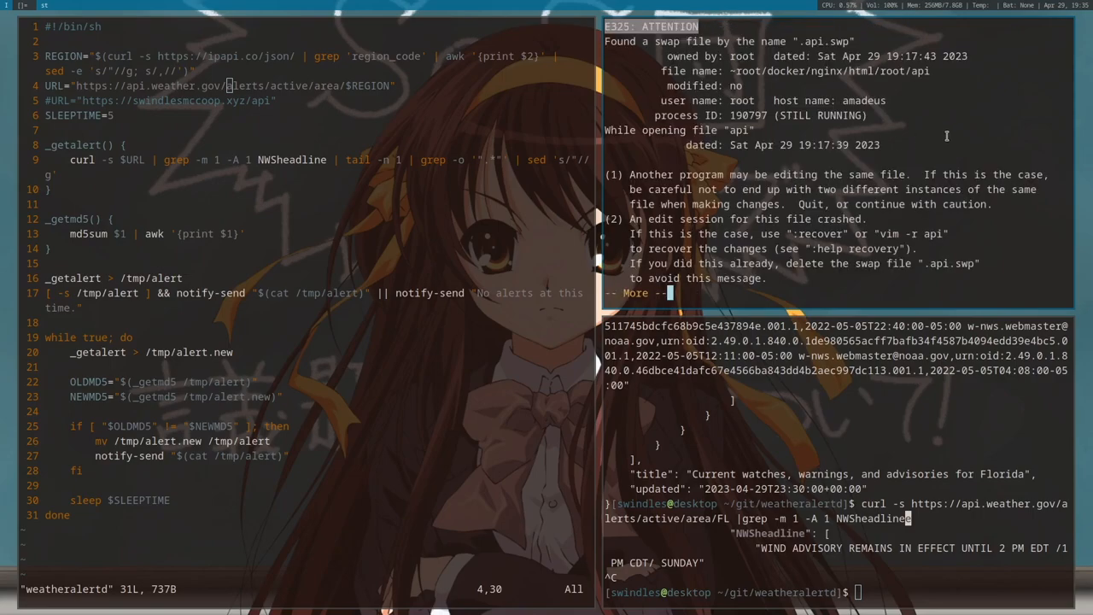
key("space")
type("#")
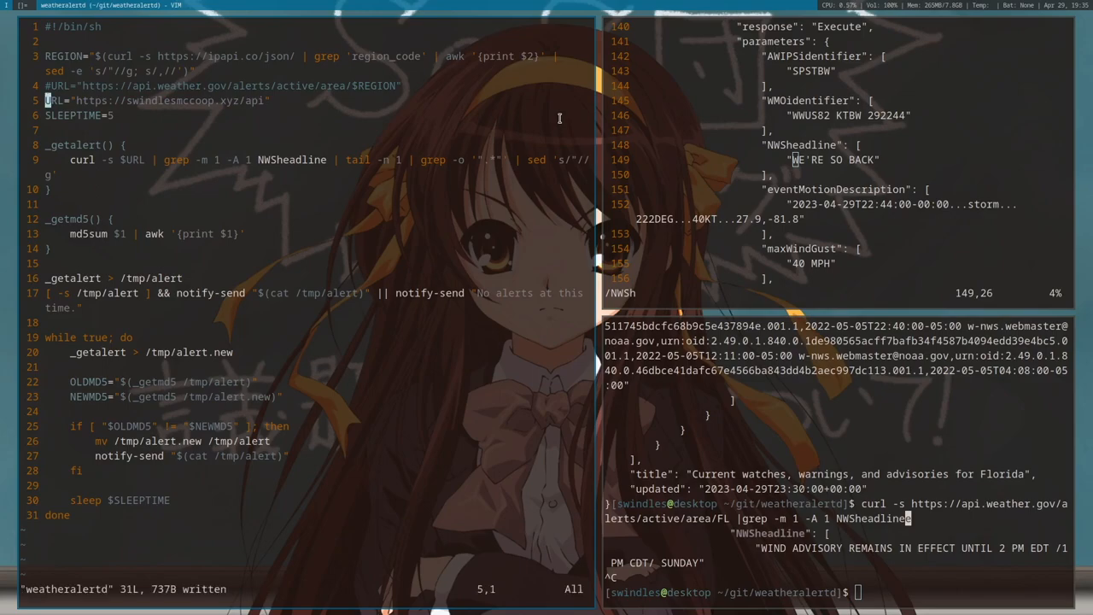
Run ./weatheralertd against the mock API, getting a no-alerts notification
type("./weatheralertd")
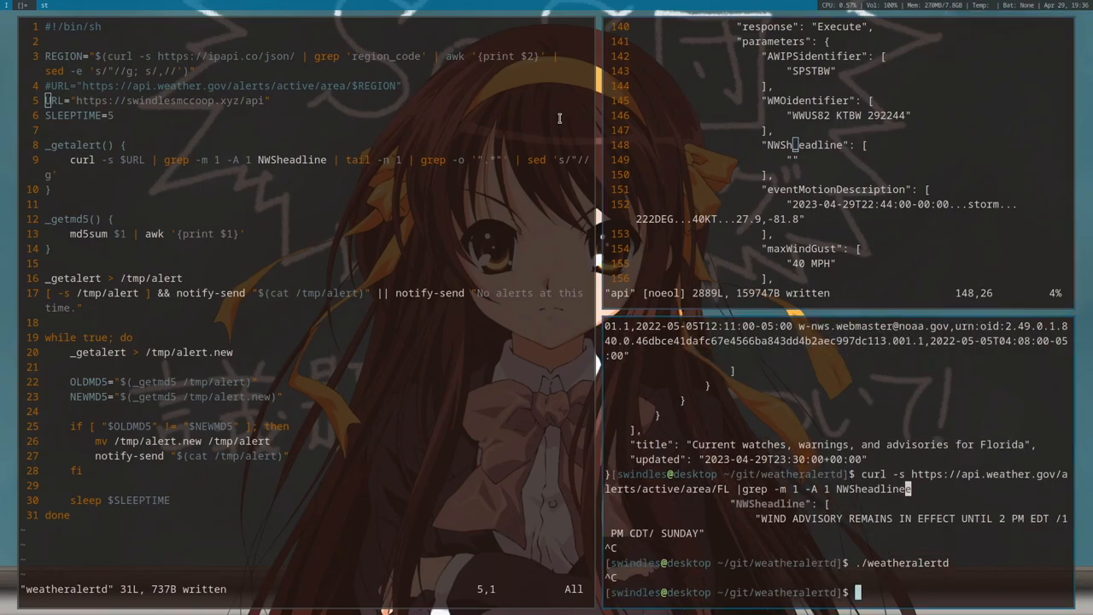
key("Return")
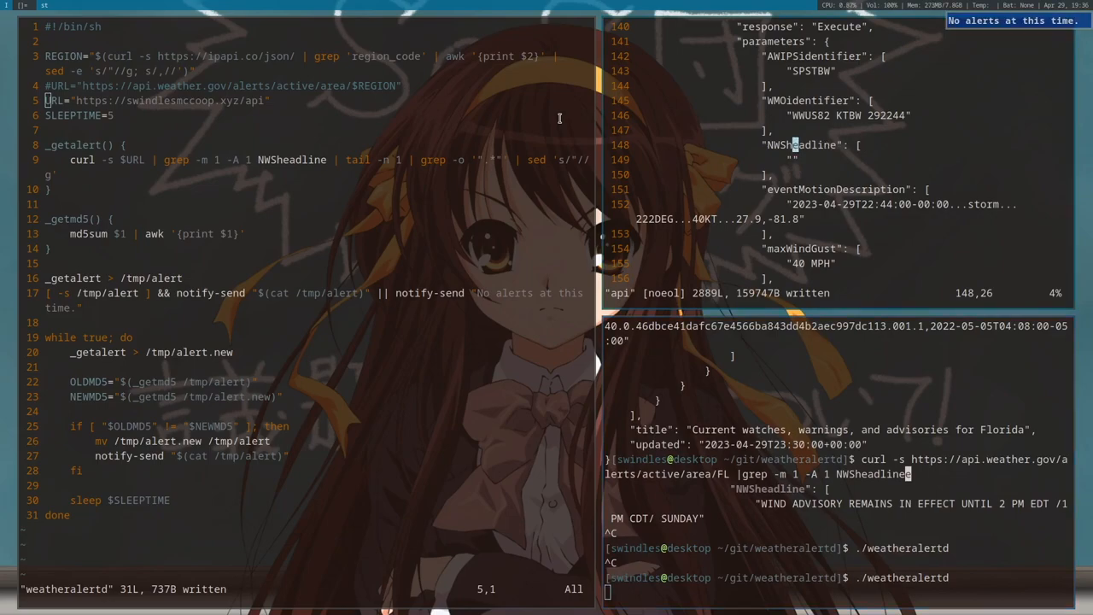
Retype the mock NWSheadline value as "It's so over (real)"
key("i")
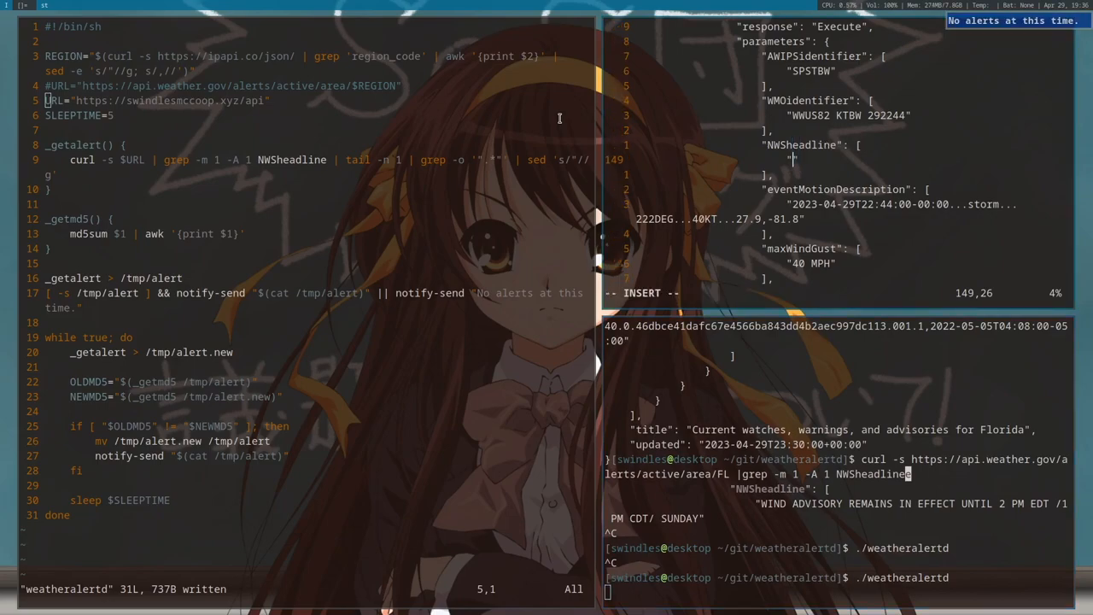
type("It's so")
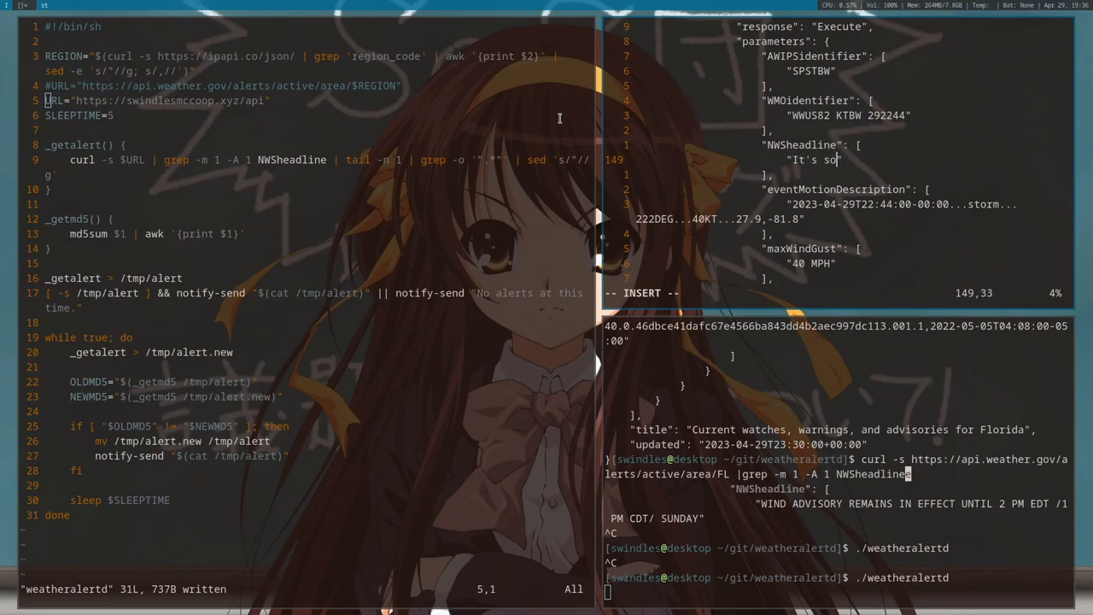
type("over (real")
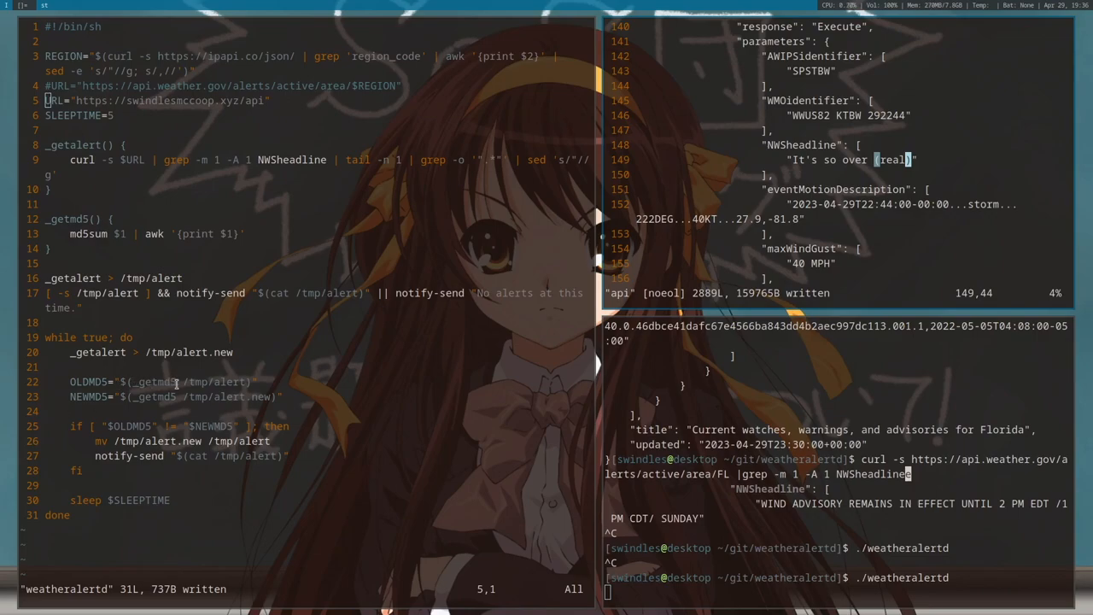
mouse_move(240, 376)
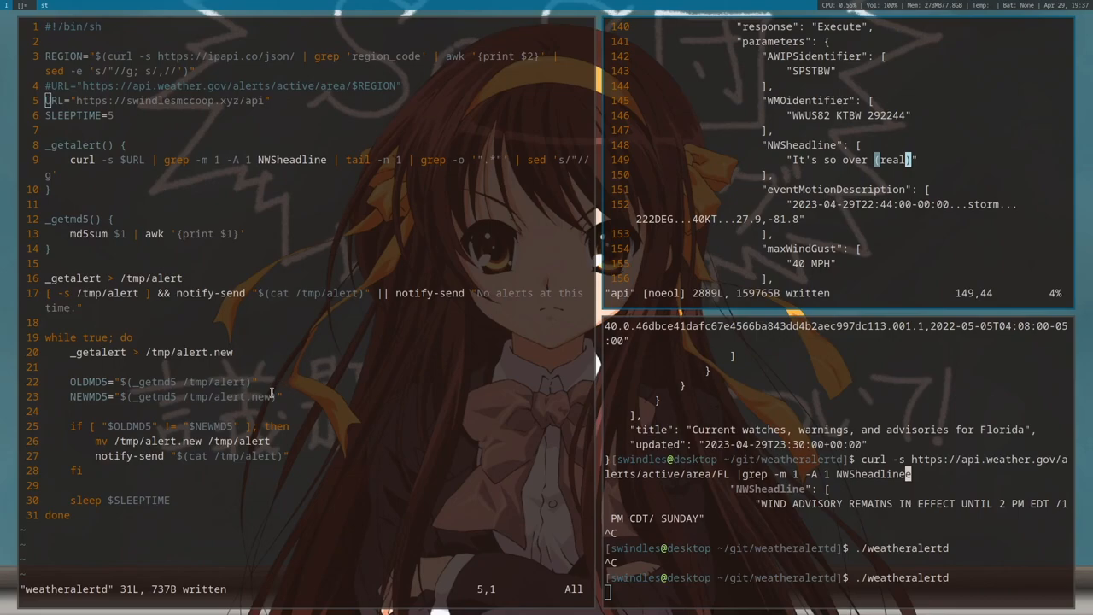
mouse_move(256, 397)
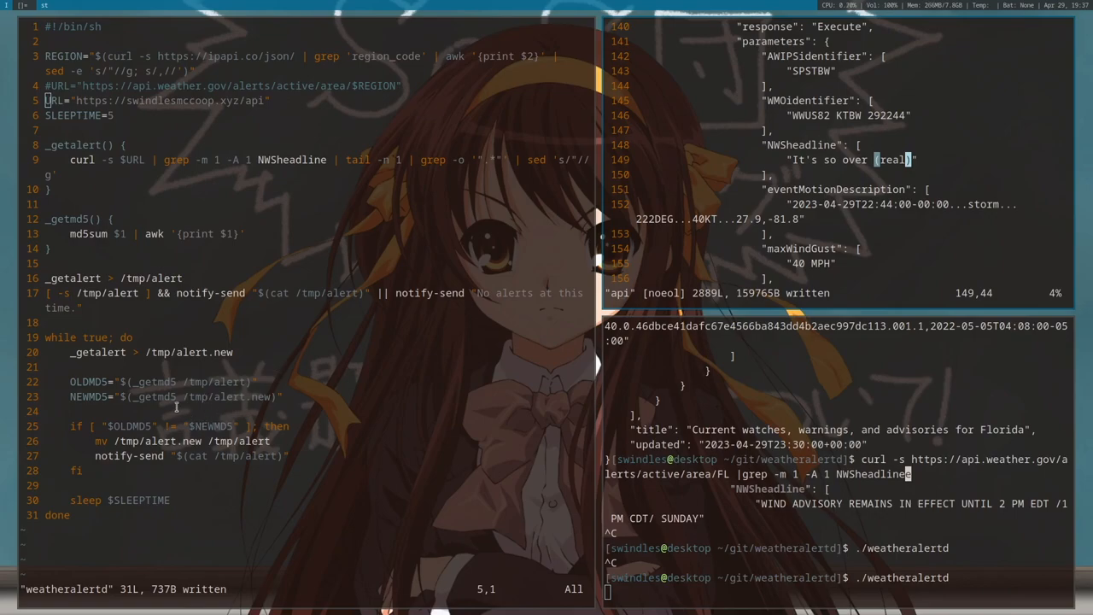
mouse_move(352, 444)
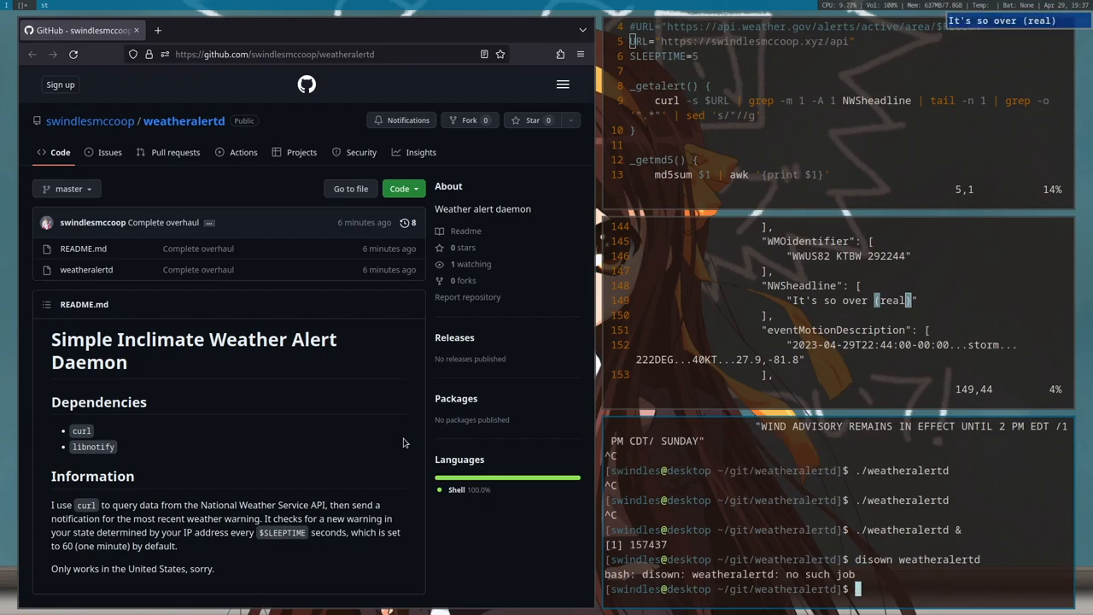
Try disown weatheralertd to detach the backgrounded daemon
type("disown weatheralertd")
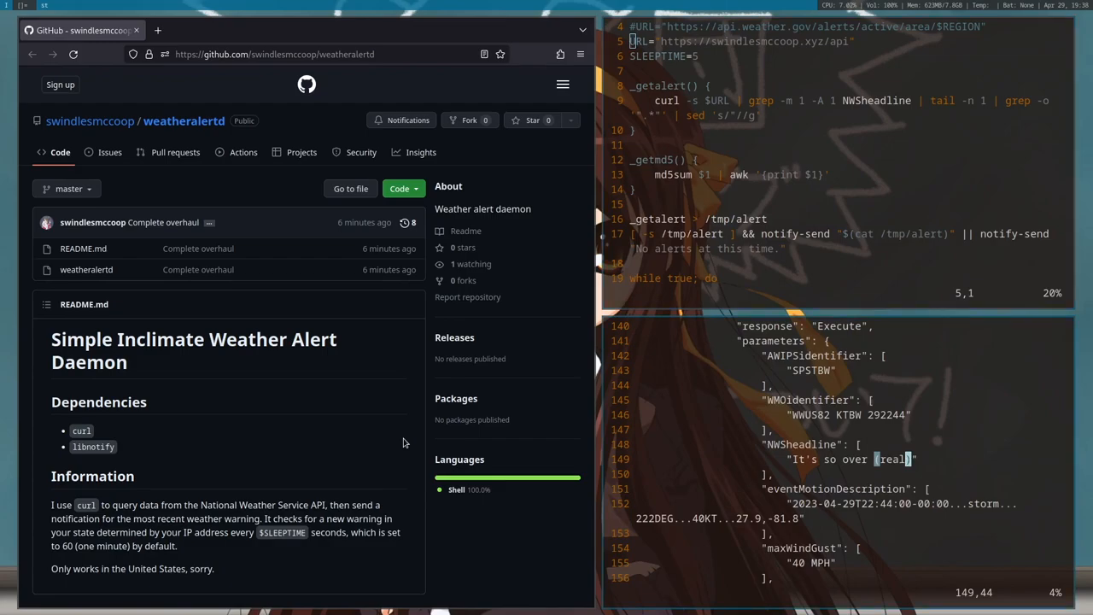
Rewrite the mock NWSheadline line as "We are so back"
key("i")
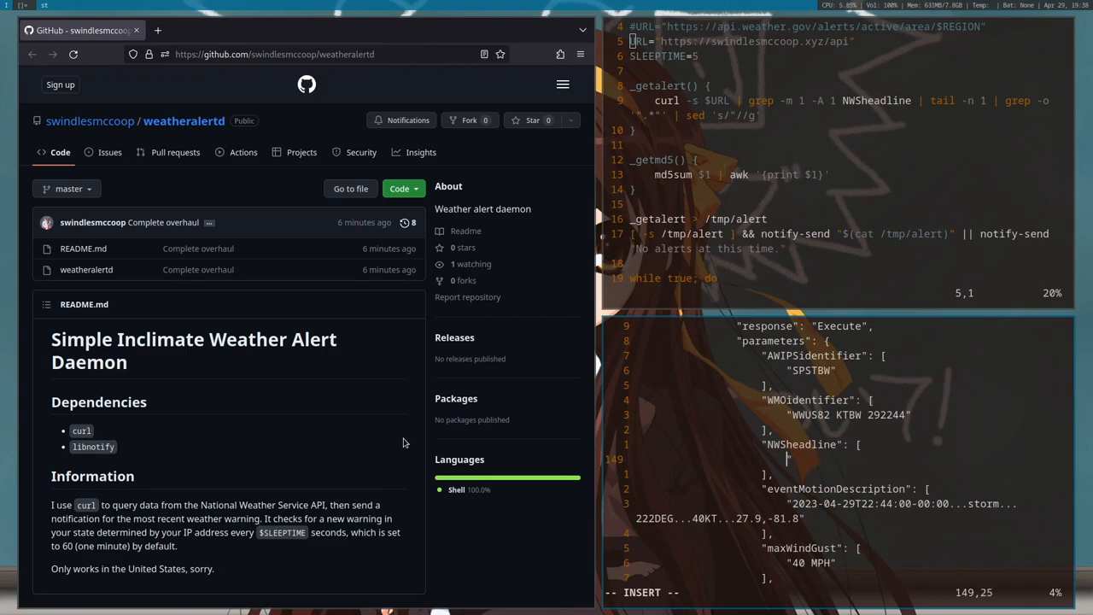
type("\"")
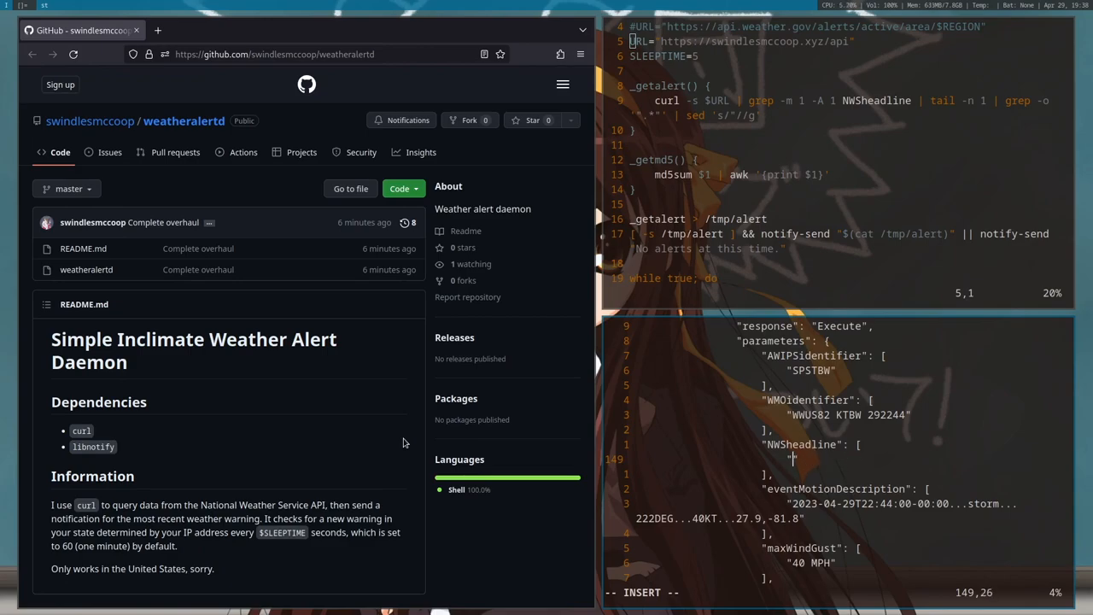
type("We are so back")
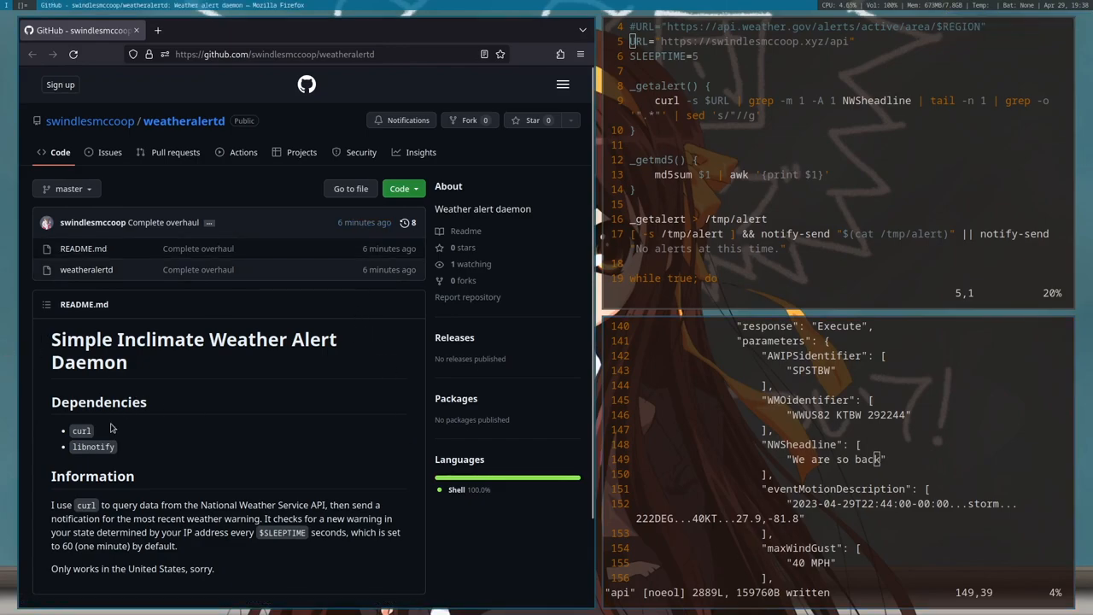
mouse_move(285, 451)
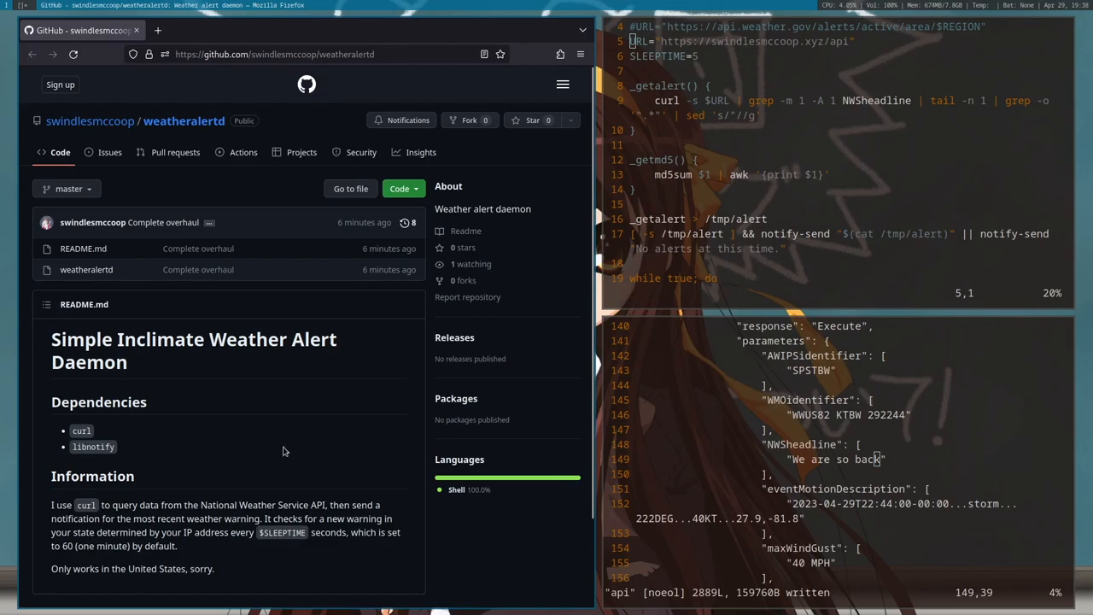
mouse_move(289, 432)
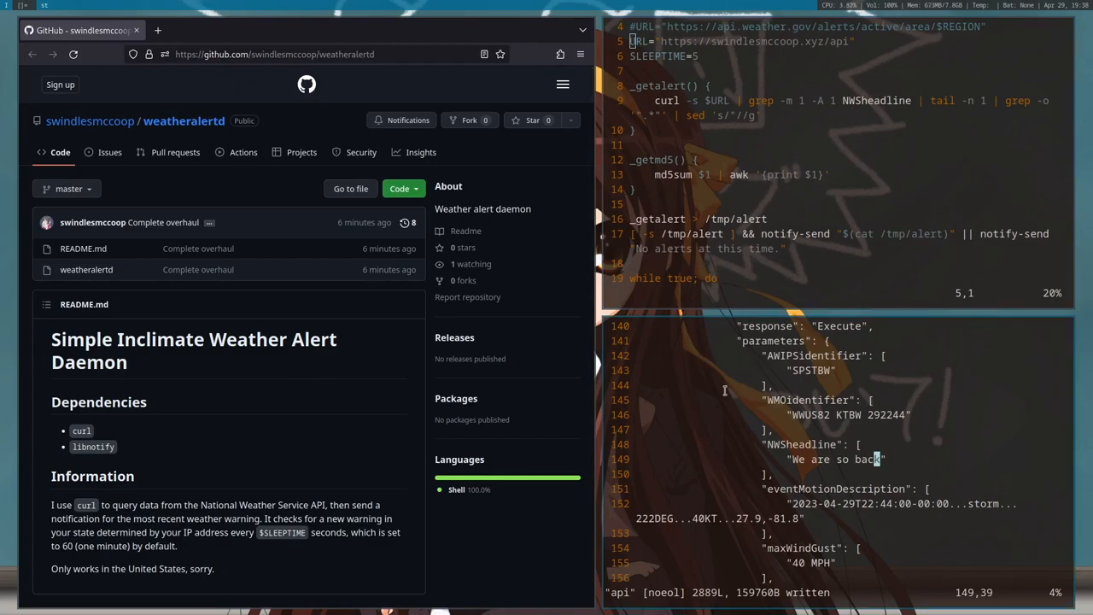
mouse_move(845, 323)
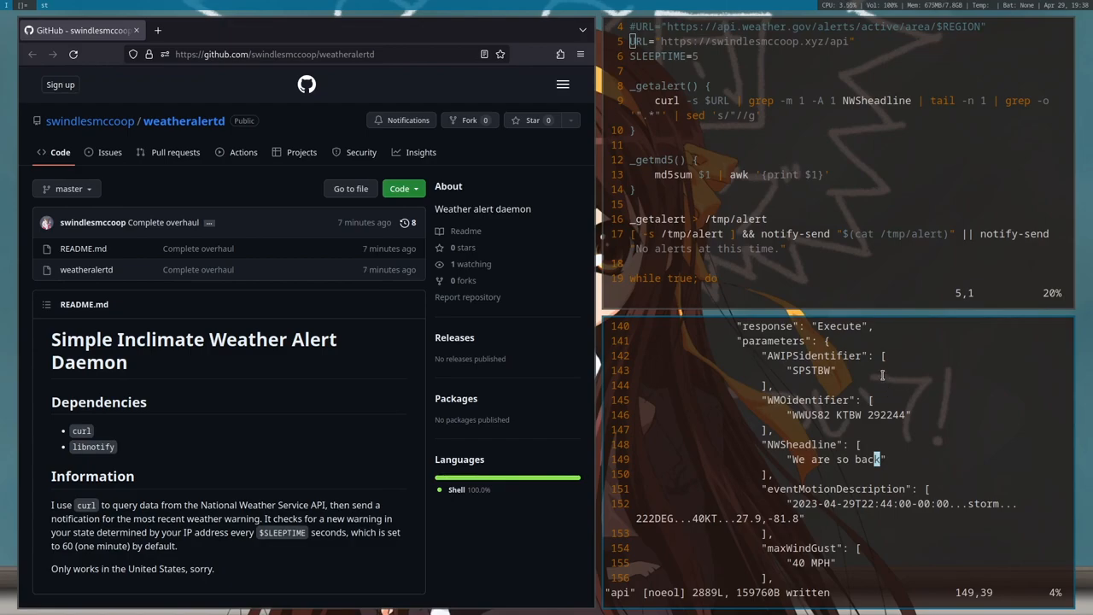
mouse_move(880, 400)
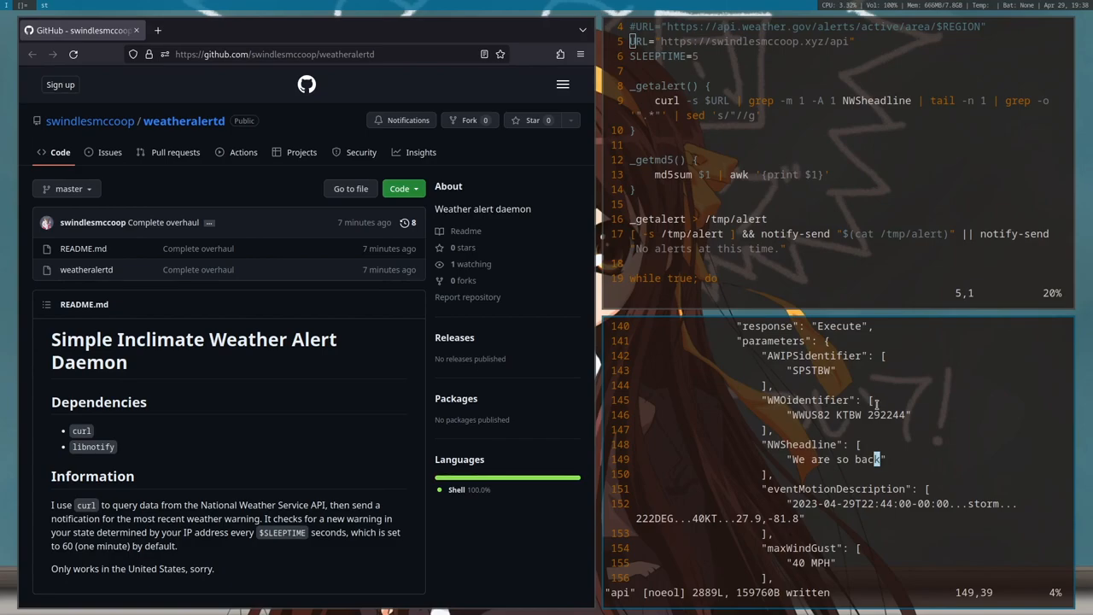
mouse_move(889, 416)
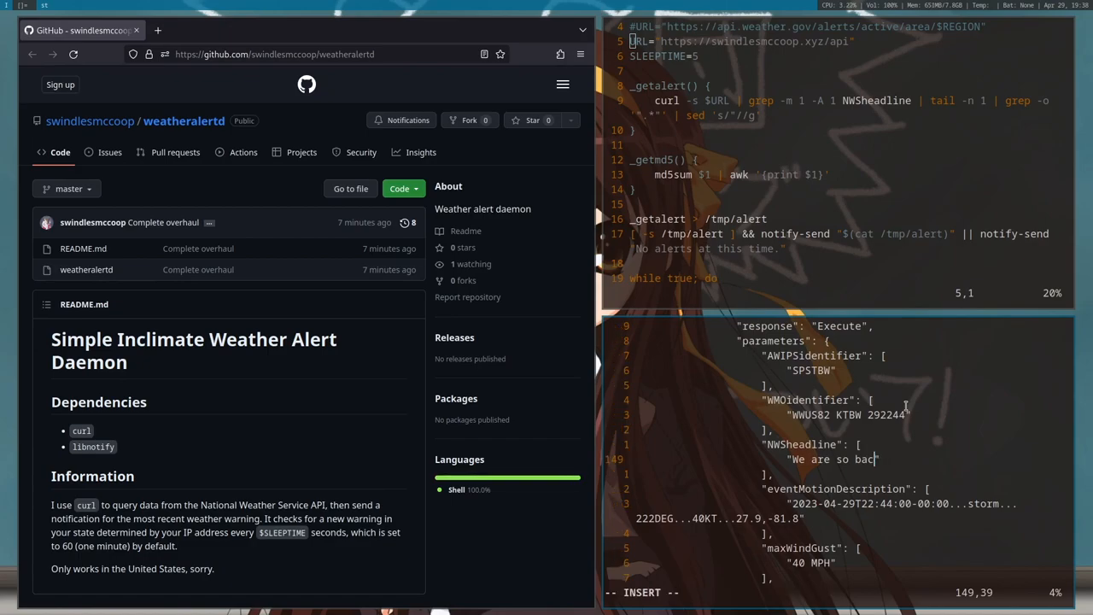
Erase "We are so back" and begin a new headline with "End of t"
key("BackSpace")
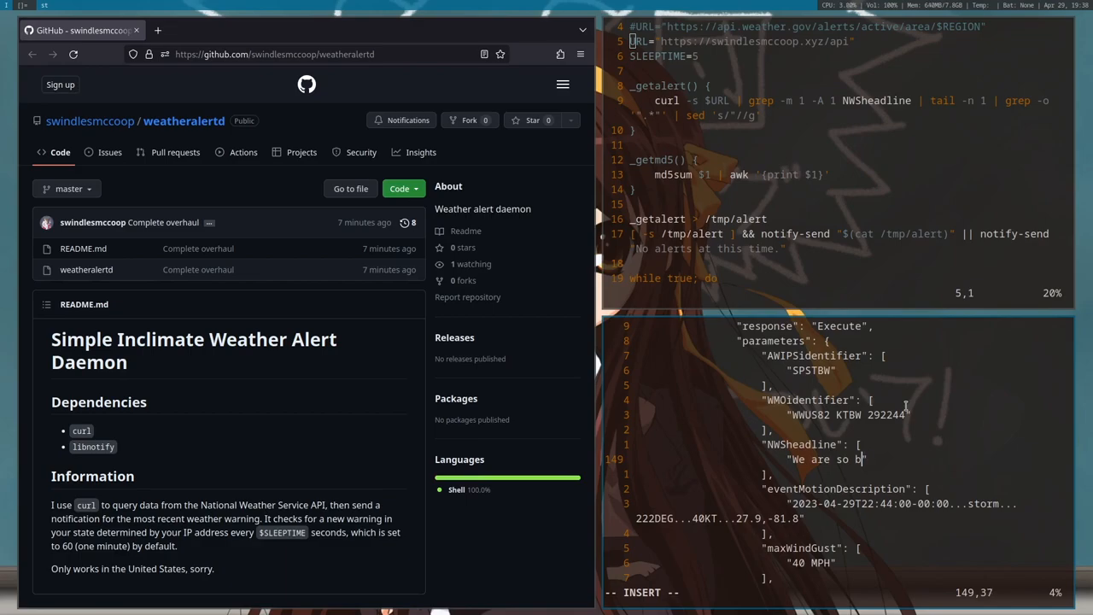
key("BackSpace")
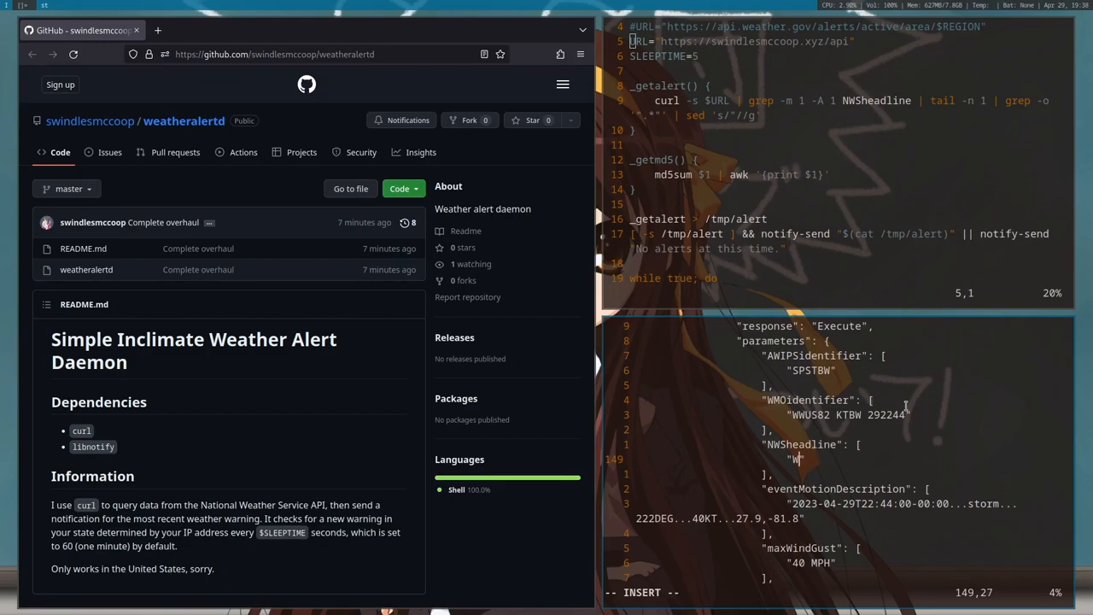
type("End of t")
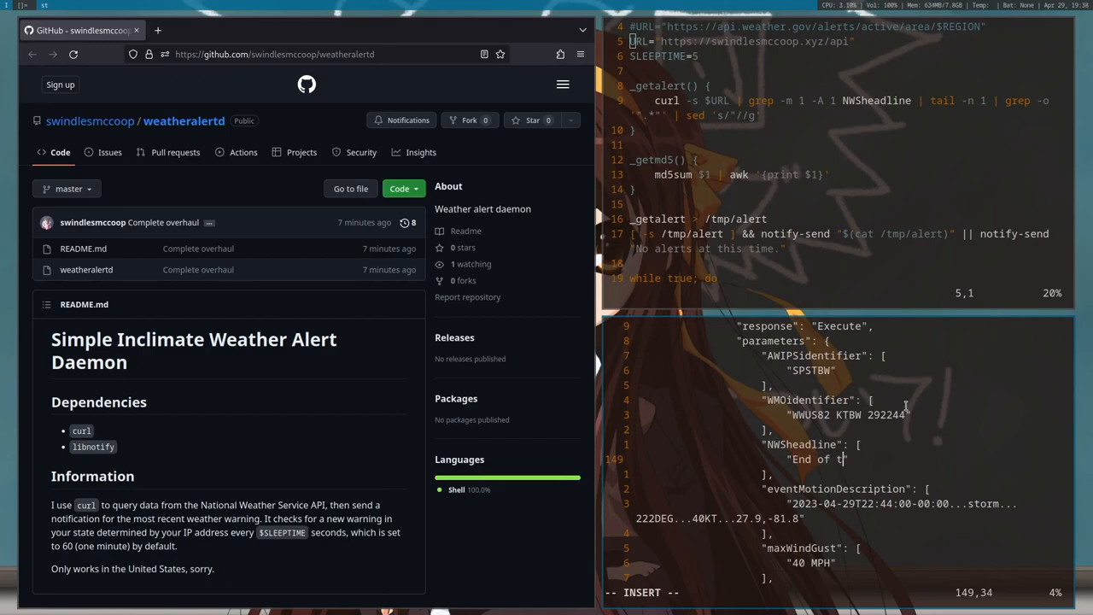